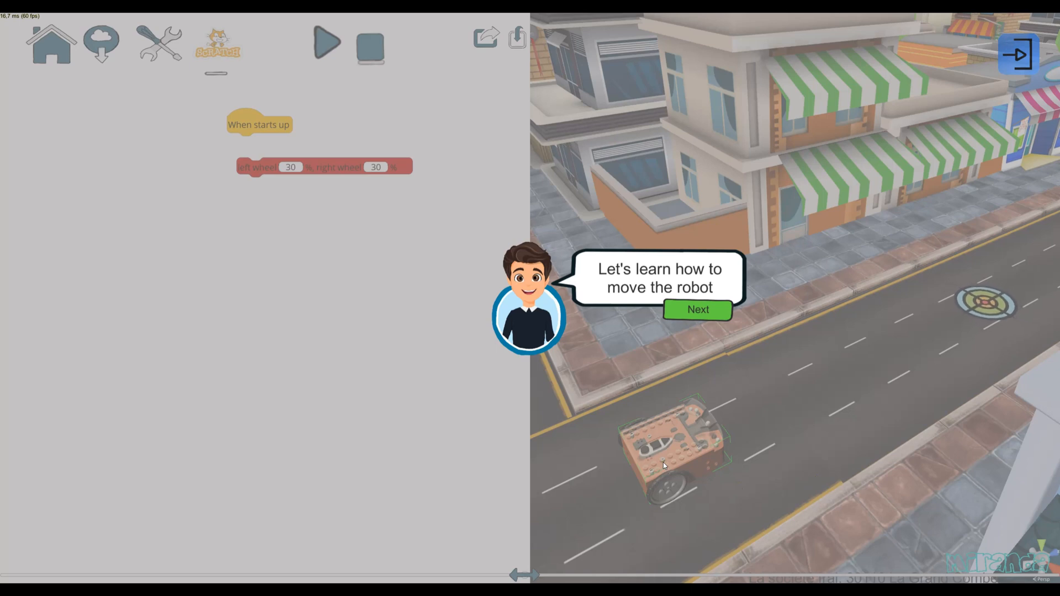
pyautogui.moveTo(700, 130)
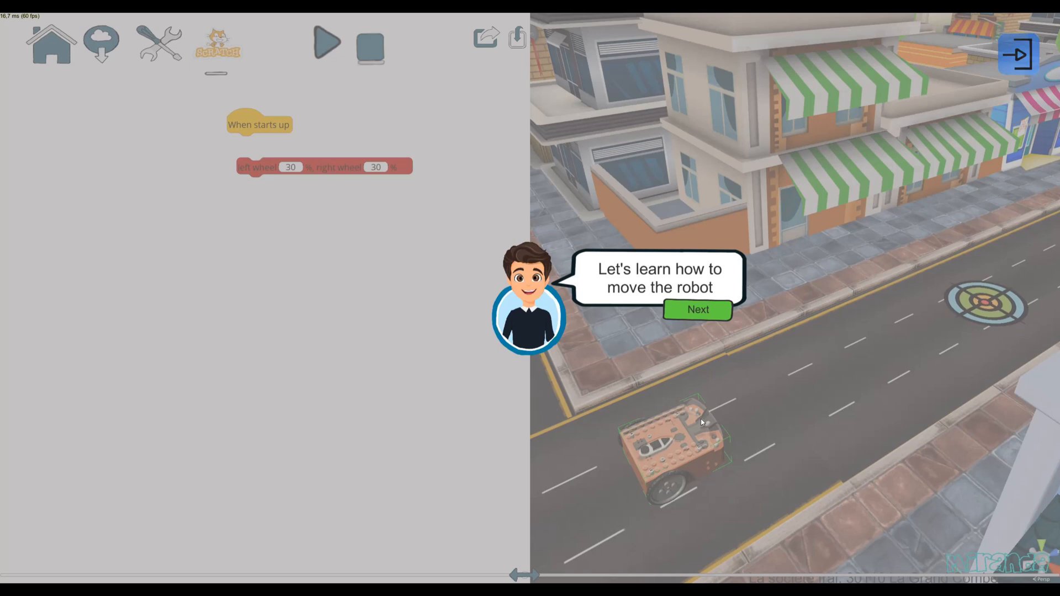
pyautogui.moveTo(681, 363)
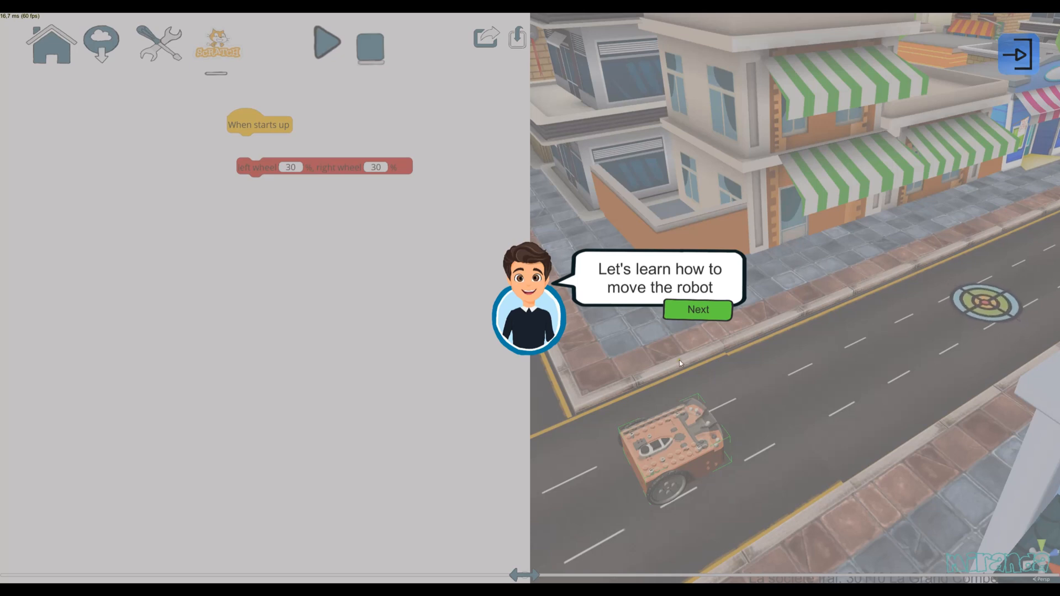
pyautogui.moveTo(620, 370)
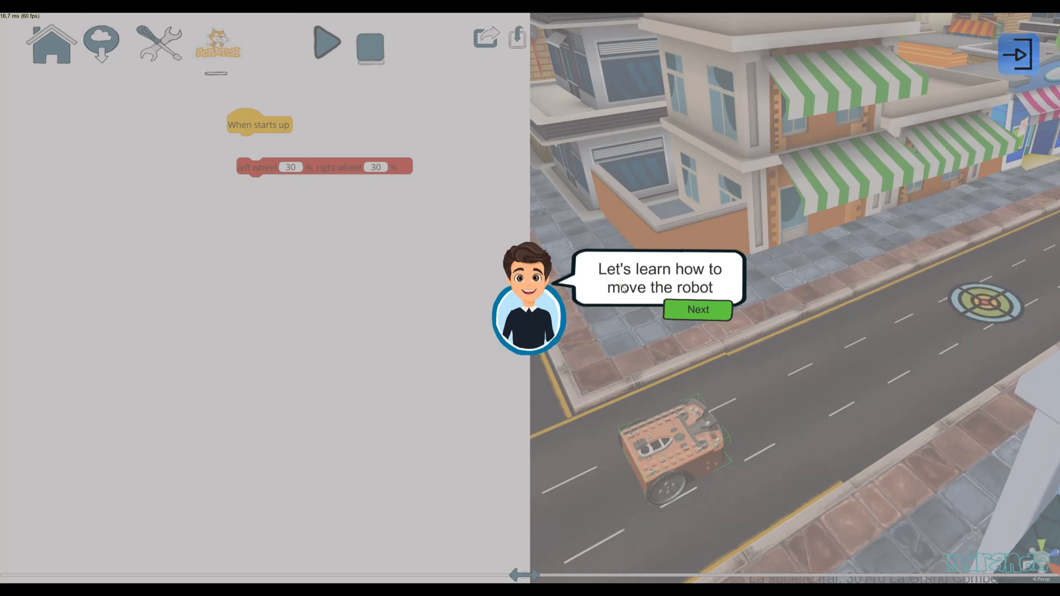
pyautogui.moveTo(743, 392)
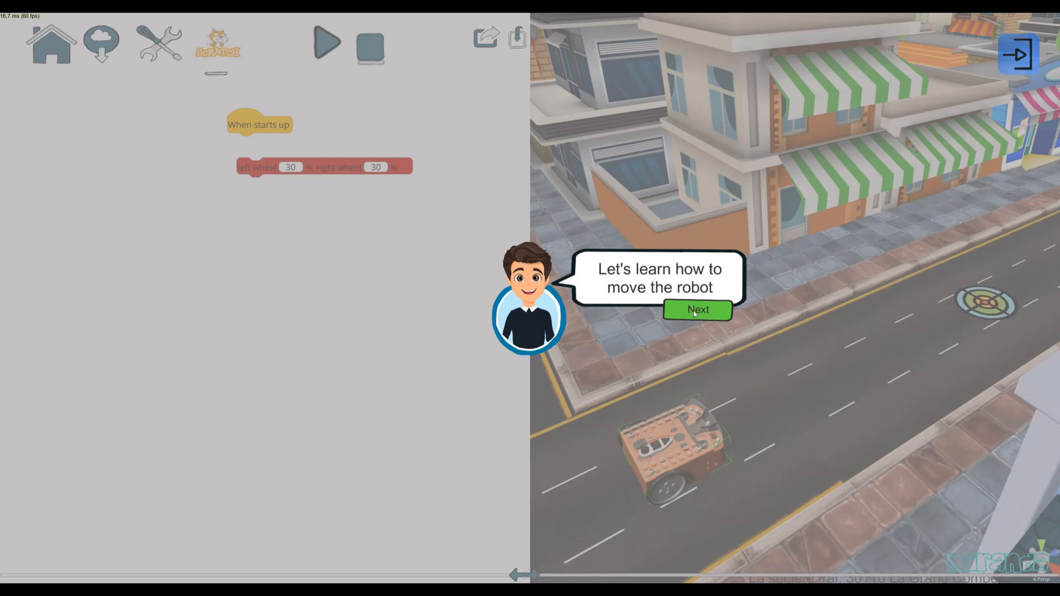
# Step: Dismiss the guide's introduction and snap the 30% wheel block under When starts up
pyautogui.click(696, 310)
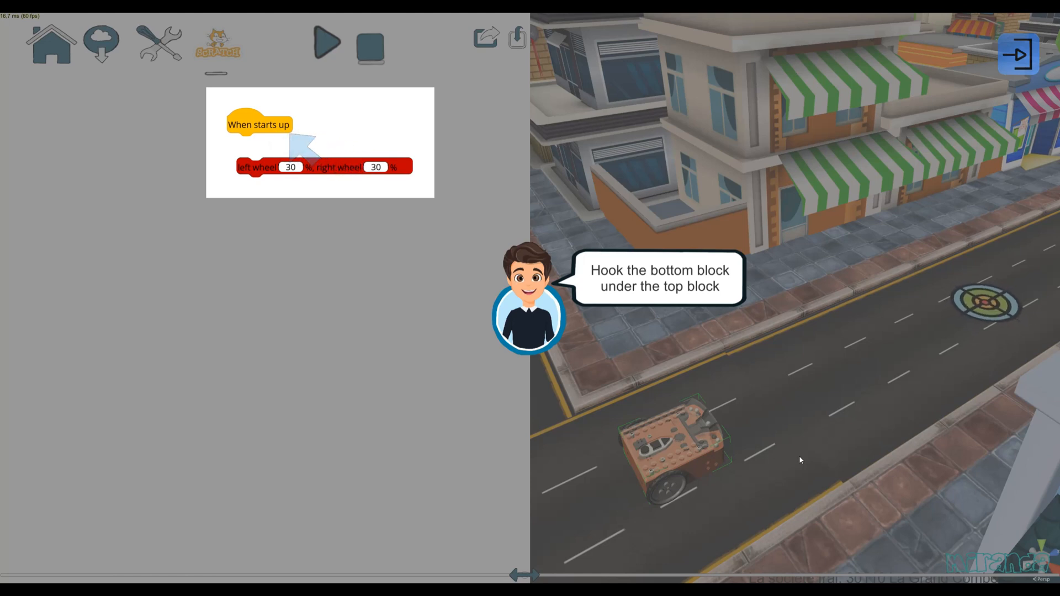
pyautogui.moveTo(818, 379)
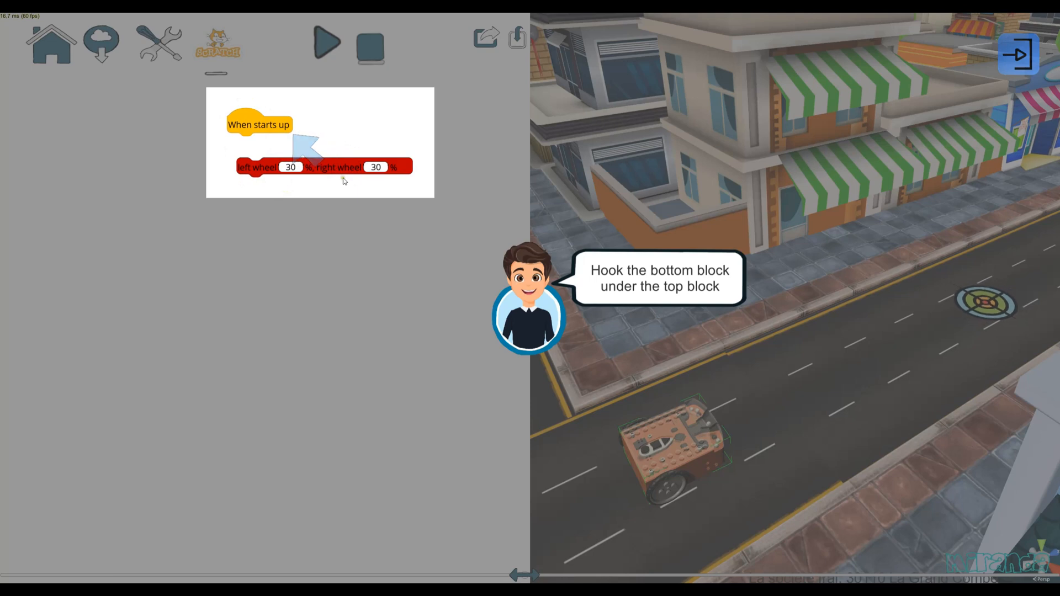
pyautogui.moveTo(318, 167); pyautogui.dragTo(324, 150)
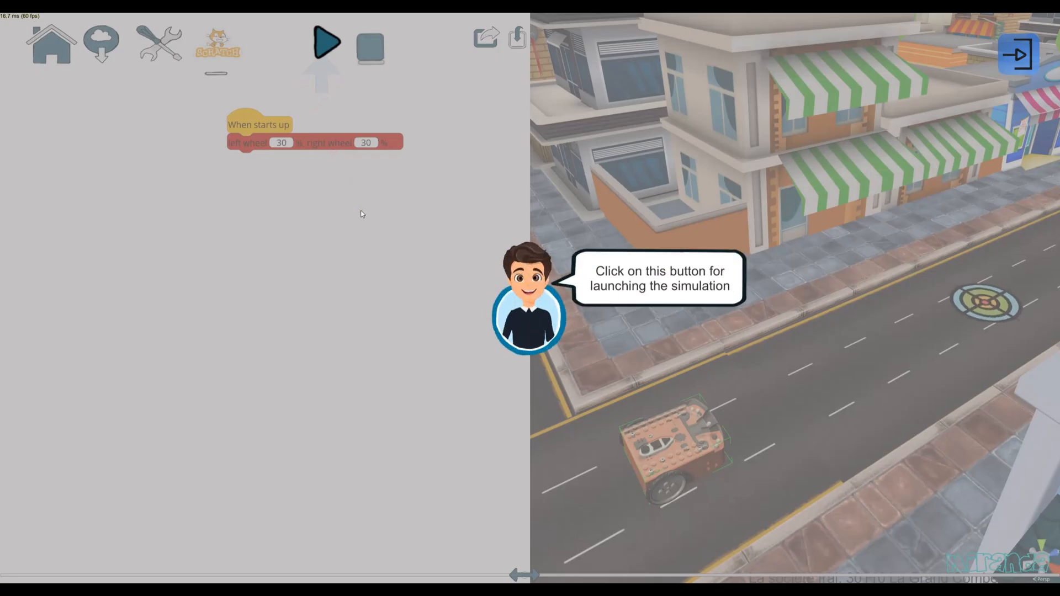
# Step: Launch the simulation so the robot drives onto the target
pyautogui.click(327, 44)
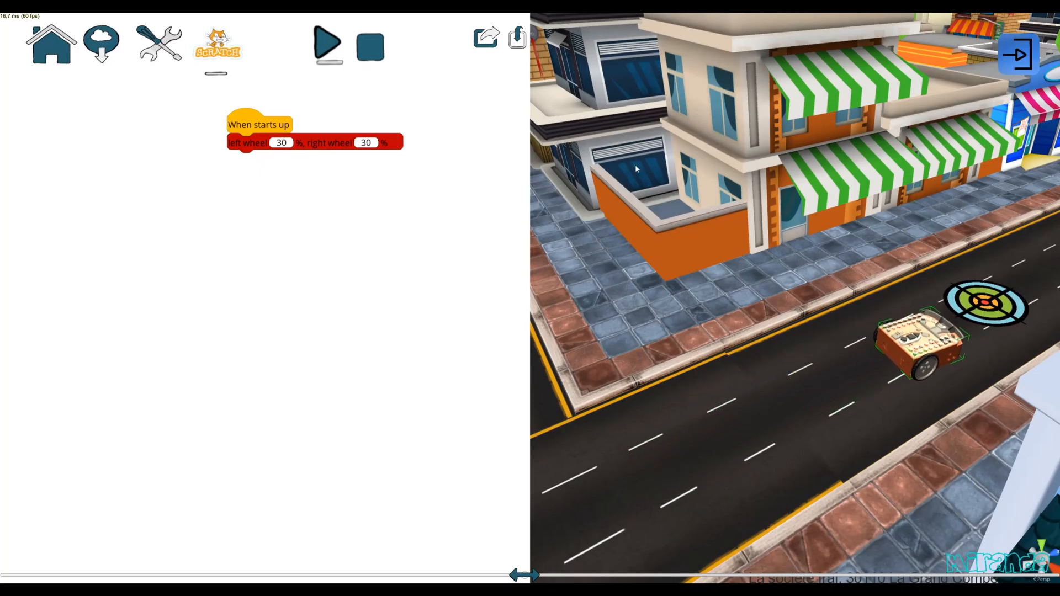
pyautogui.click(329, 45)
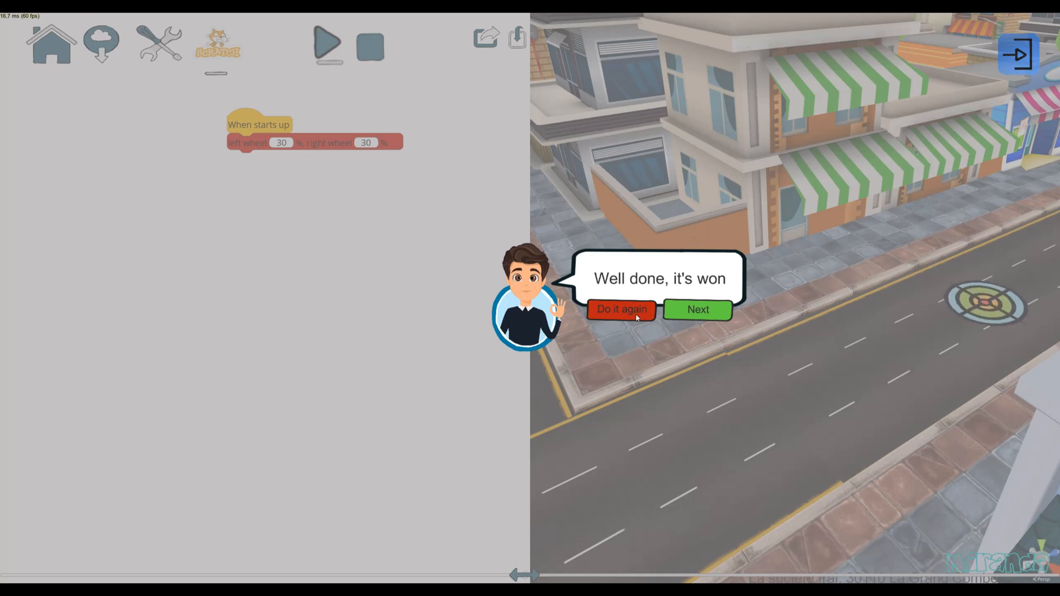
pyautogui.moveTo(672, 331)
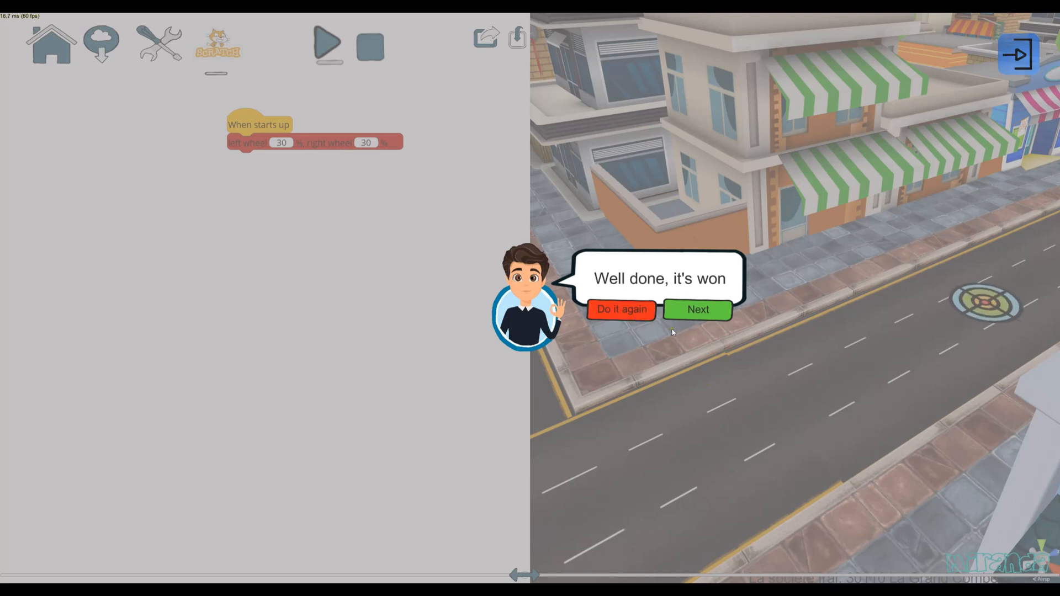
# Step: Accept the success message and load the second tutorial level at the crossroads
pyautogui.click(698, 309)
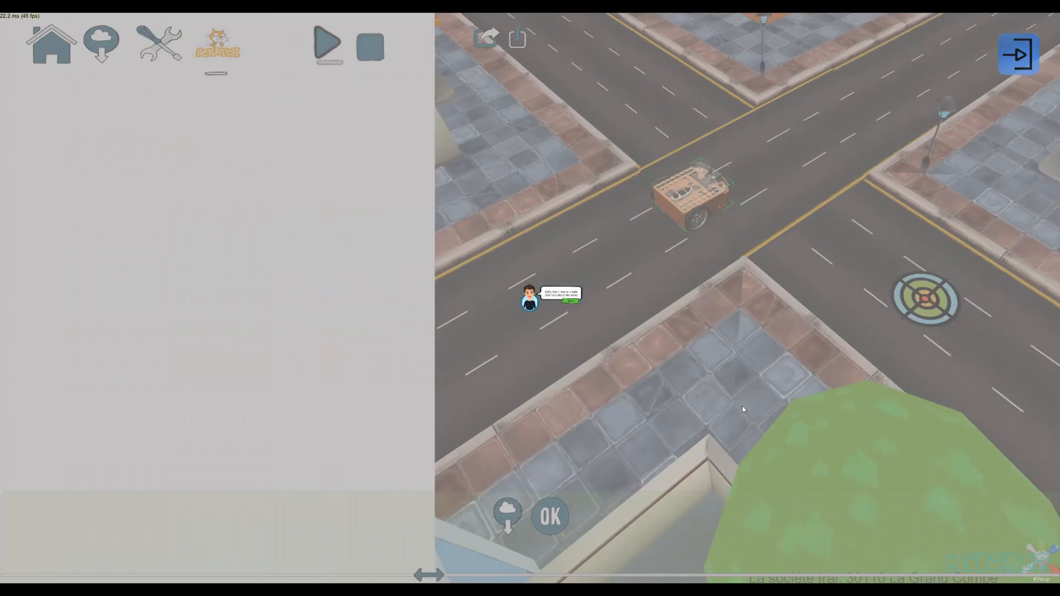
pyautogui.click(549, 515)
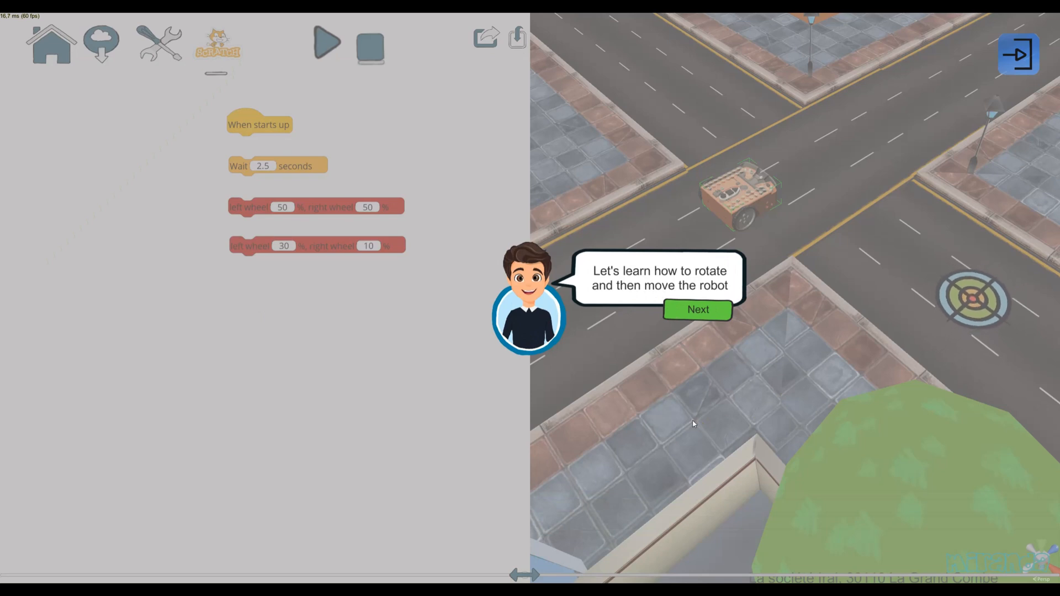
pyautogui.moveTo(671, 400)
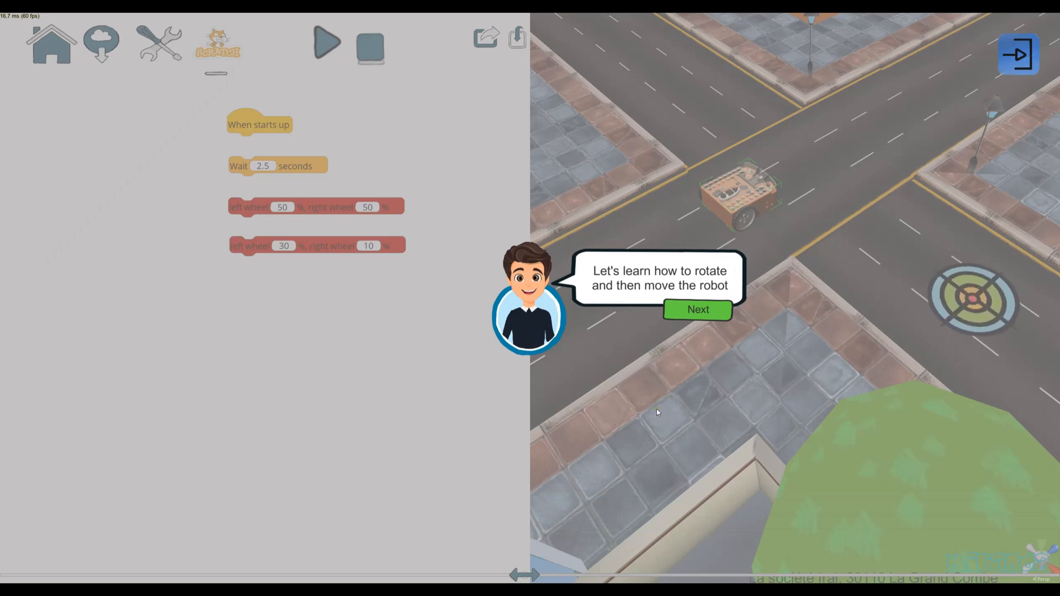
pyautogui.moveTo(828, 293)
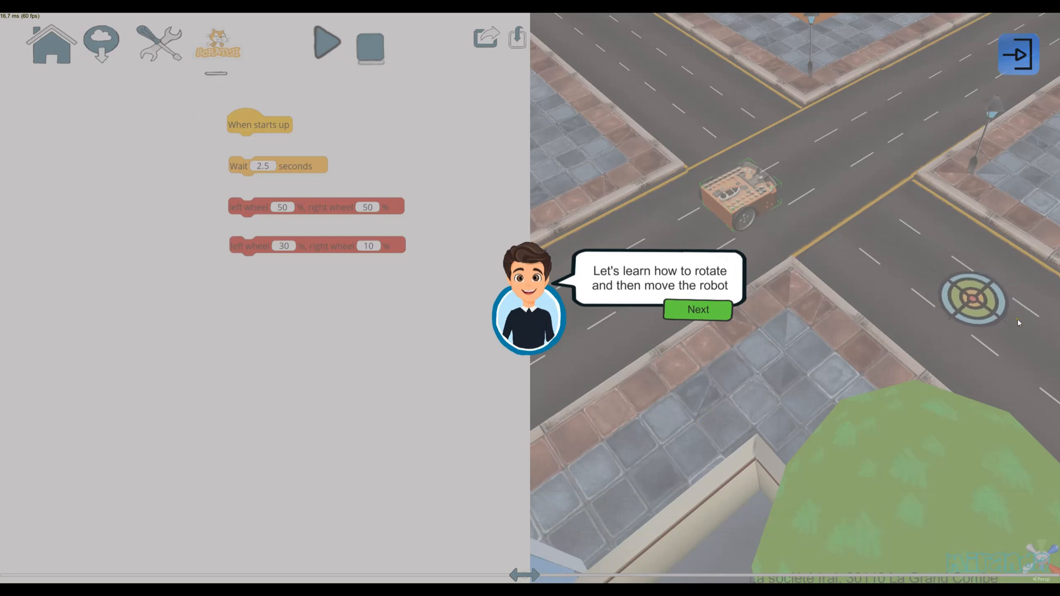
# Step: Hook the 50/50 wheels, 2.5-second wait and 30/10 wheels blocks under When starts up
pyautogui.click(697, 309)
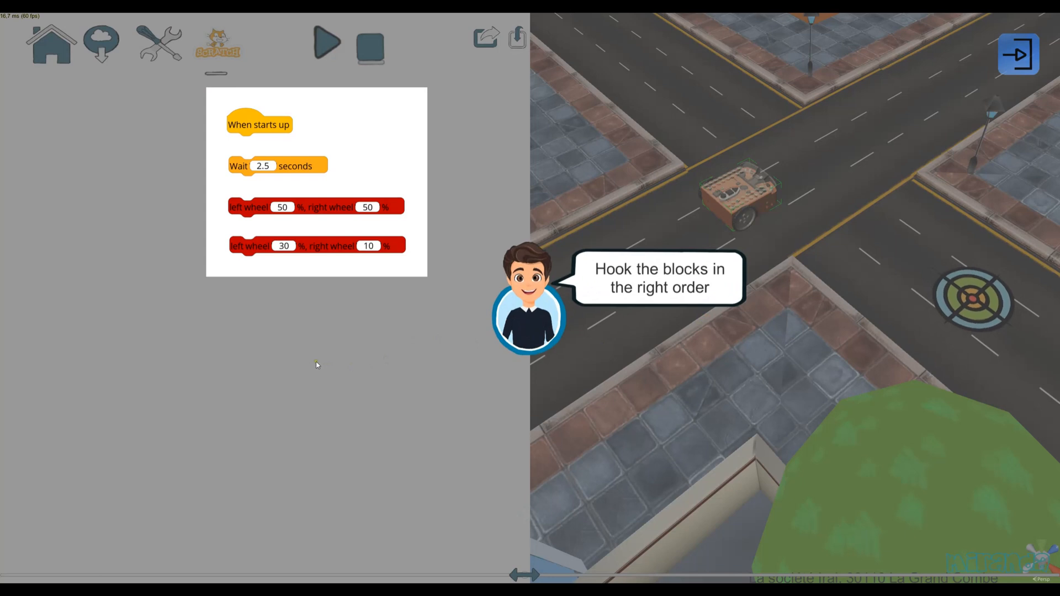
pyautogui.moveTo(265, 285)
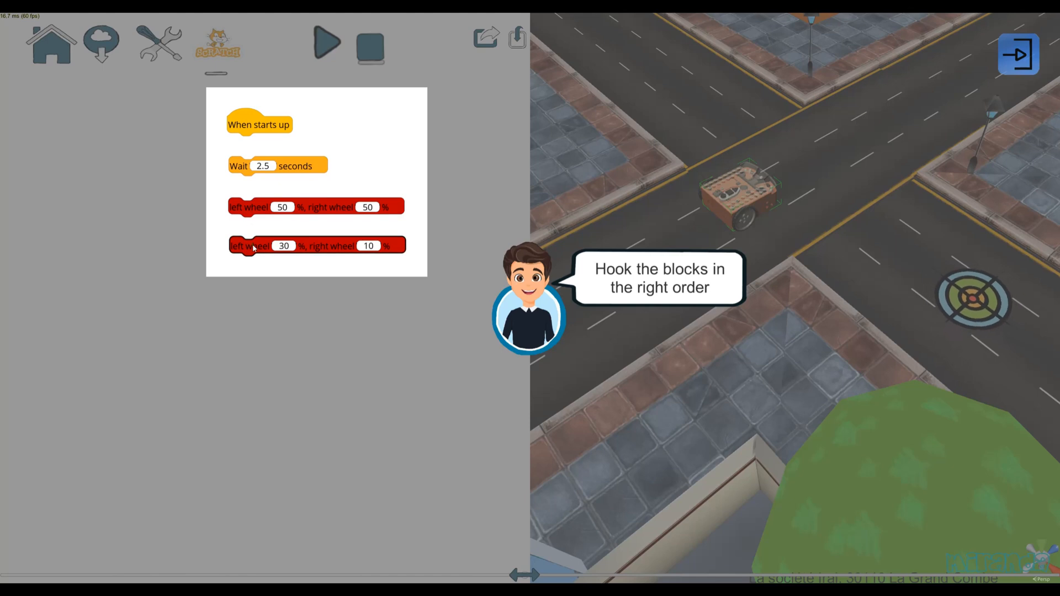
pyautogui.moveTo(316, 207); pyautogui.dragTo(316, 141)
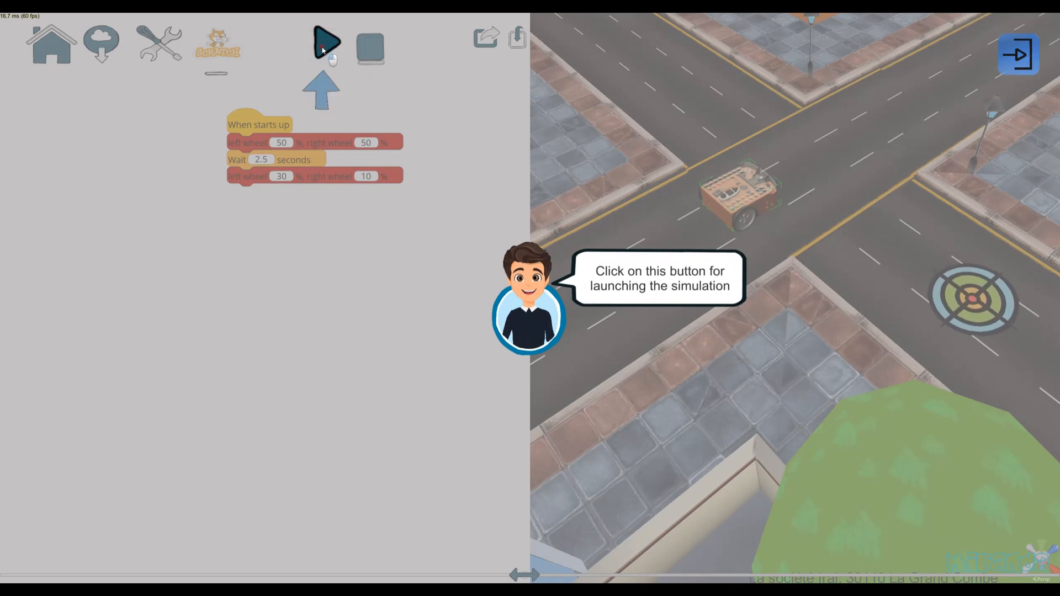
# Step: Run the stacked program, watch the robot miss the target, and retry the level
pyautogui.click(327, 44)
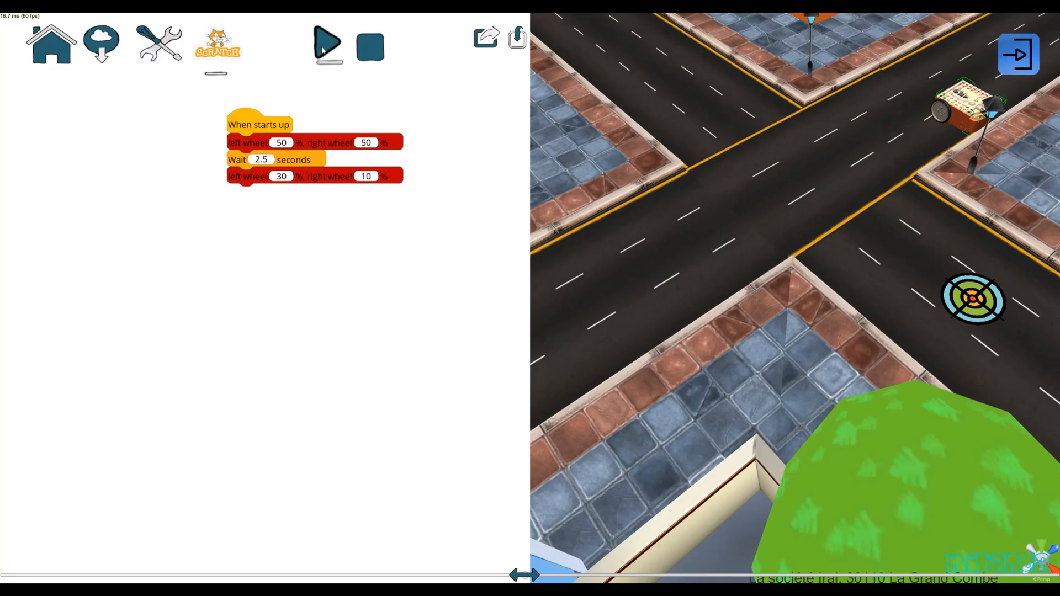
pyautogui.click(328, 44)
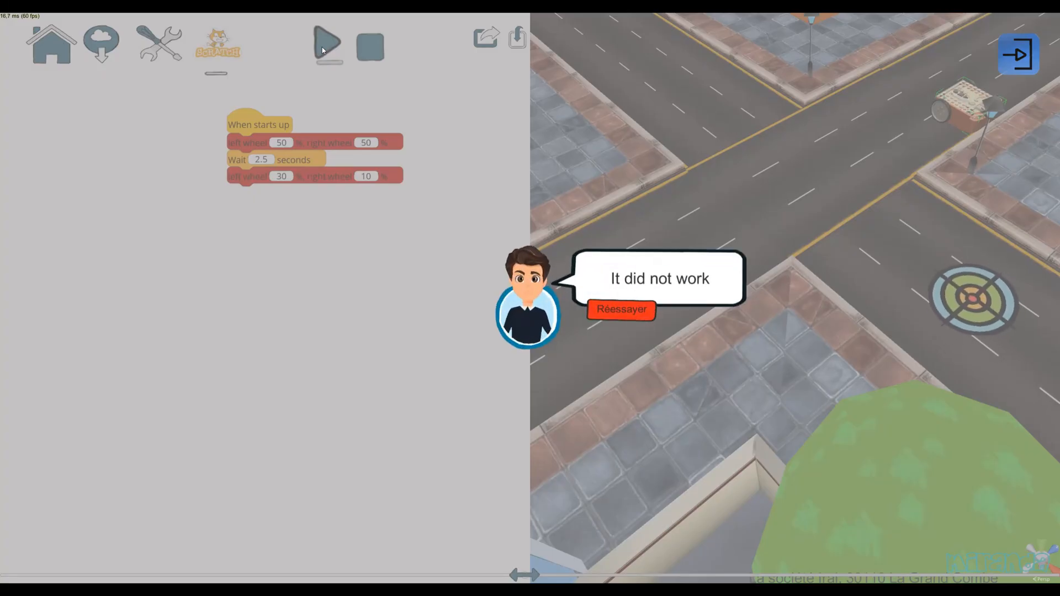
pyautogui.click(620, 309)
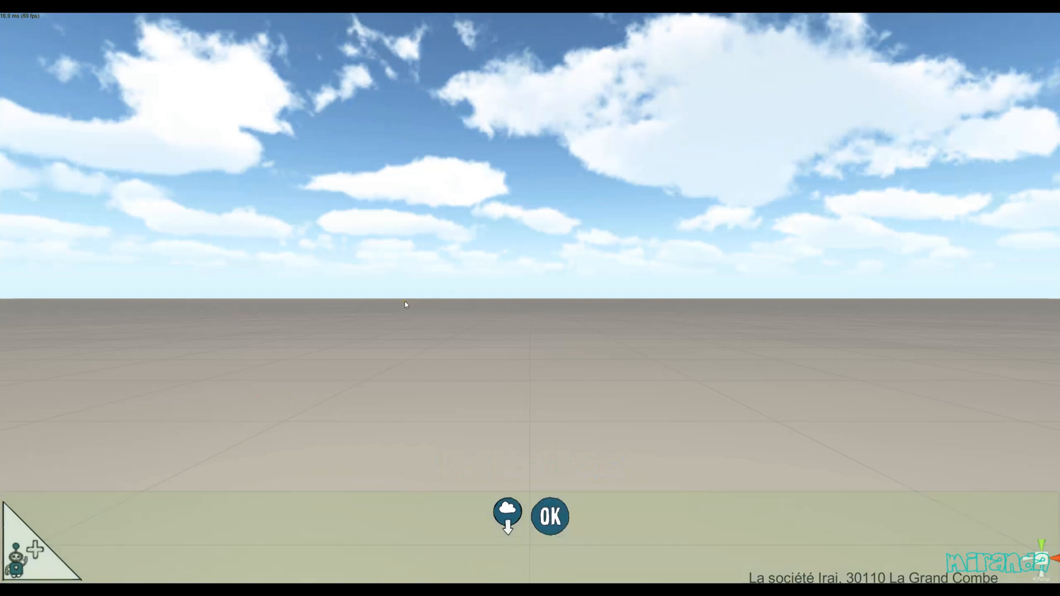
# Step: Load the 'tuto1' Edison tutorial scene from the saved scenes list
pyautogui.click(550, 515)
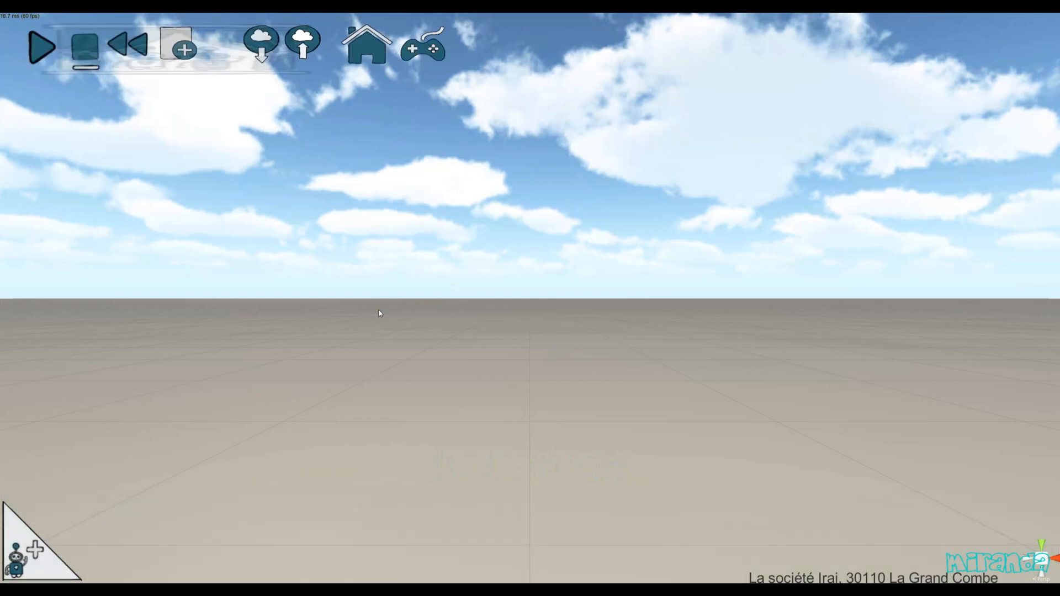
pyautogui.moveTo(250, 93)
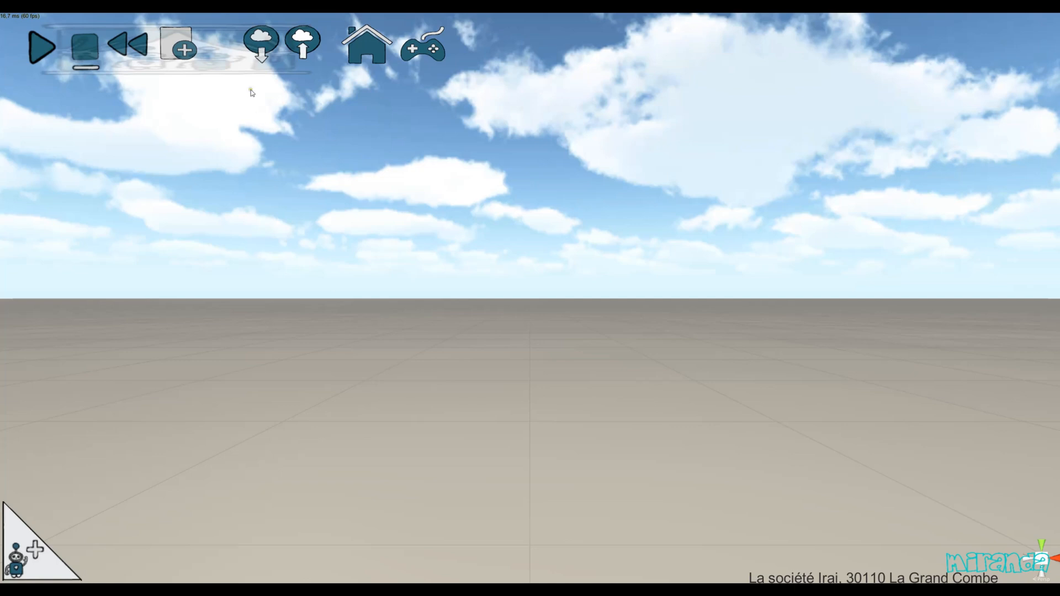
pyautogui.click(261, 42)
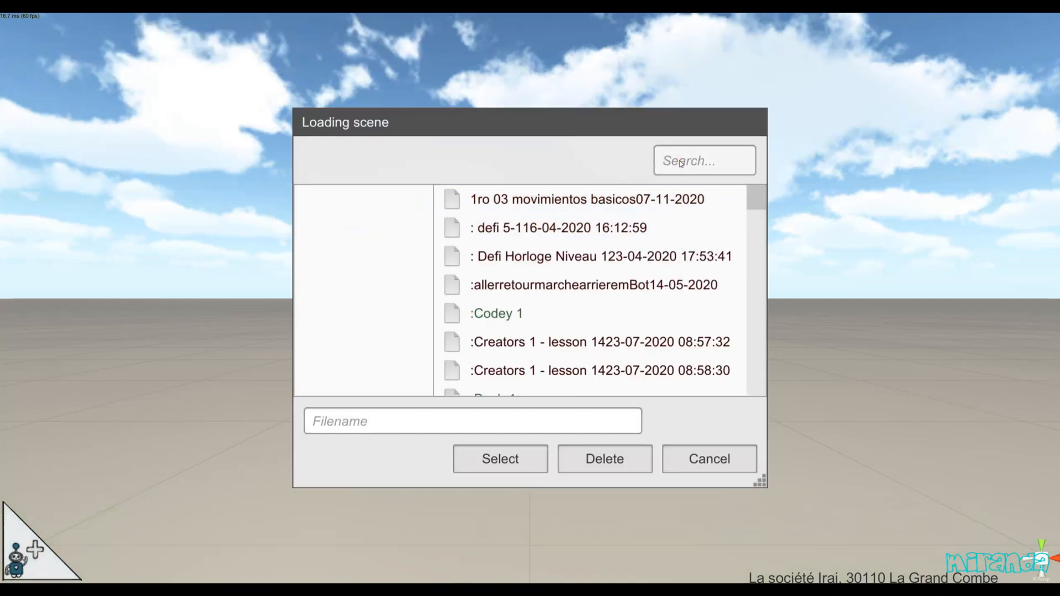
pyautogui.write('tuto1')
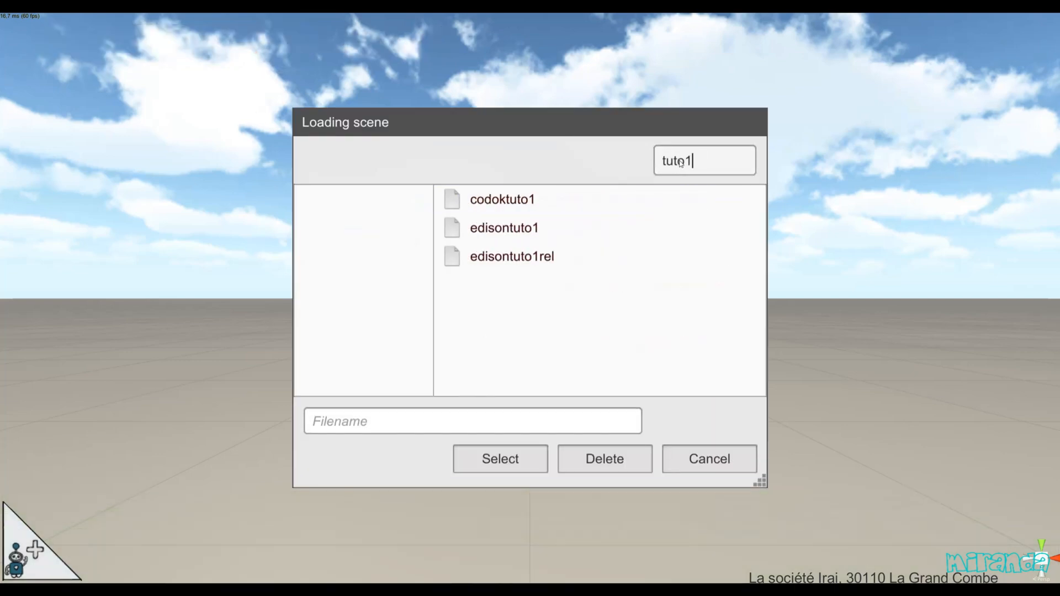
pyautogui.click(512, 256)
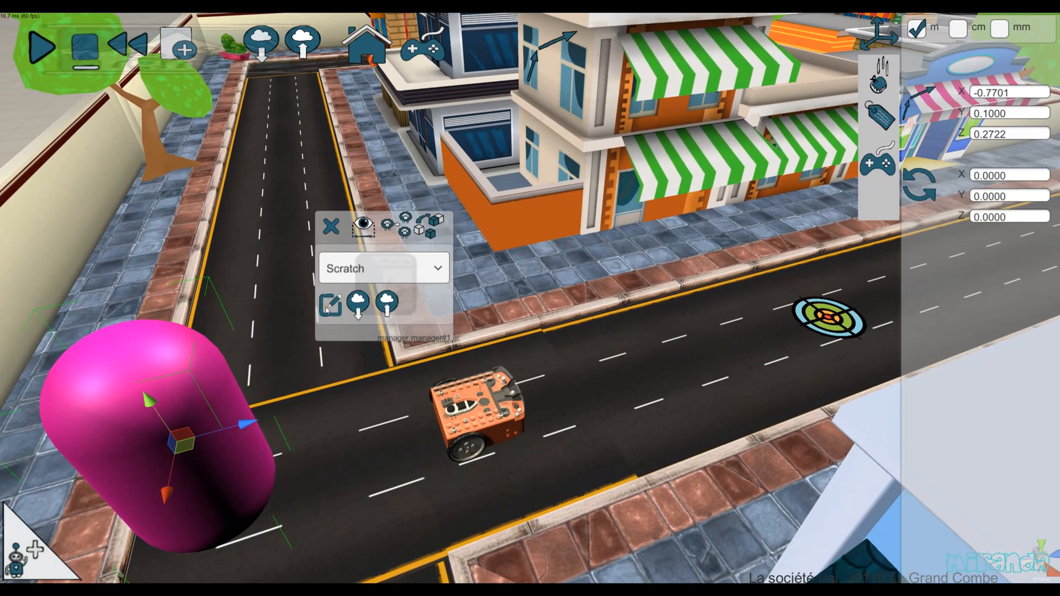
# Step: Open the manager's Scratch script and show the Tutorial block category
pyautogui.click(331, 305)
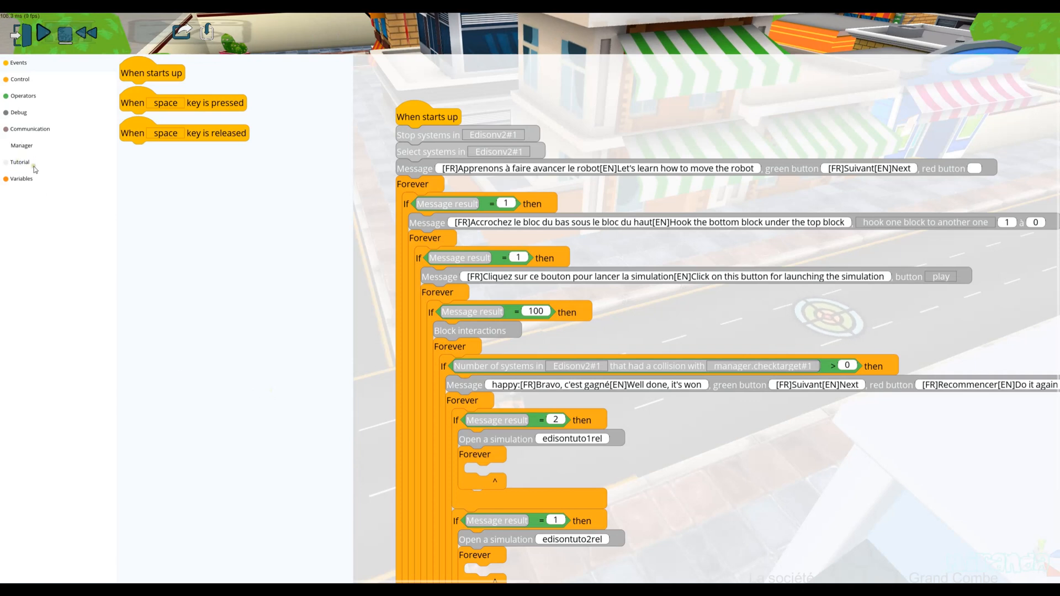
pyautogui.click(20, 162)
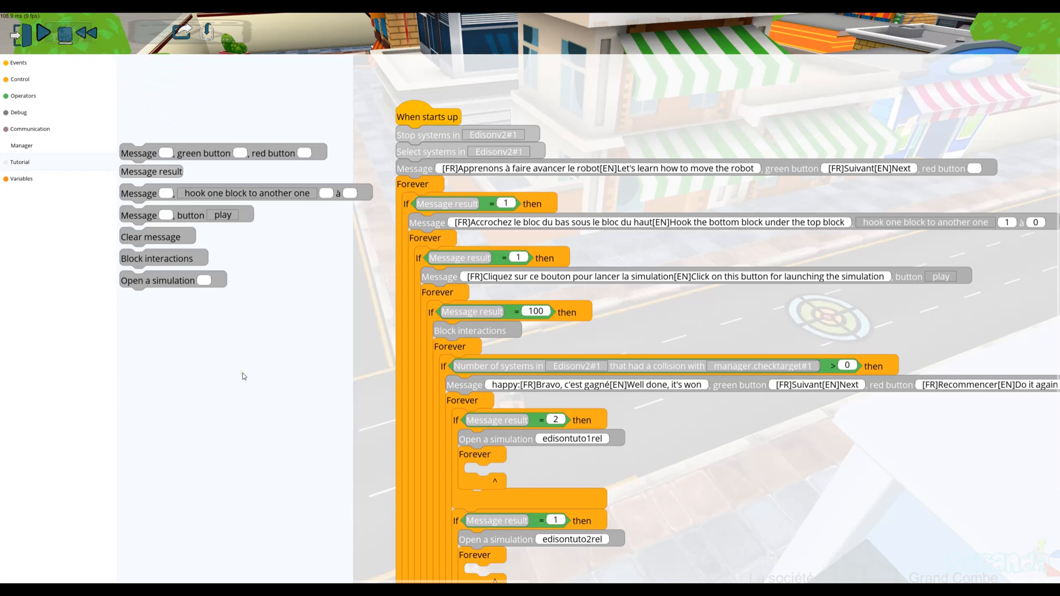
pyautogui.moveTo(153, 150)
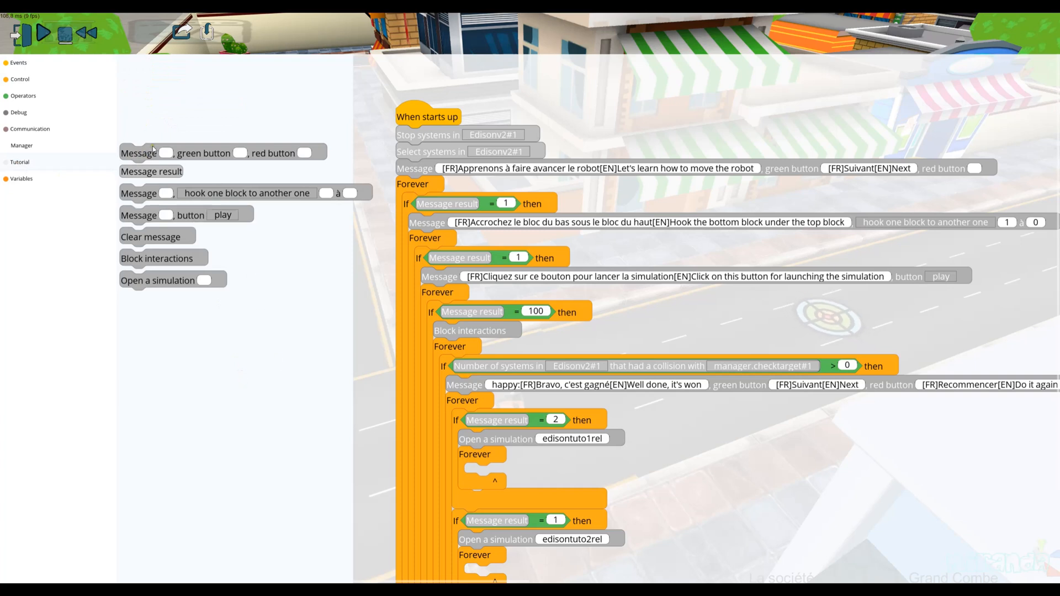
pyautogui.moveTo(190, 318)
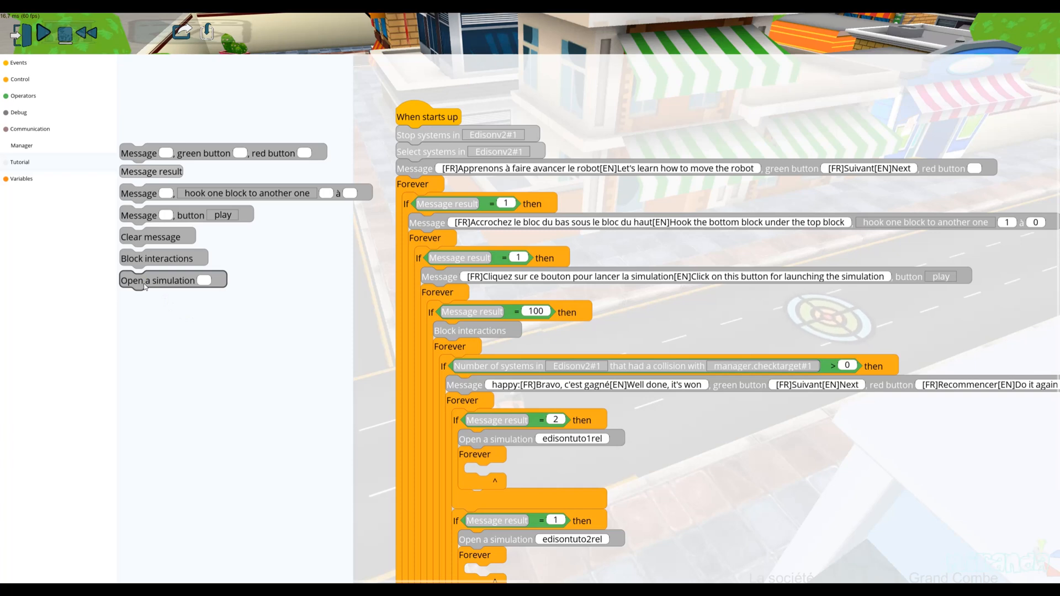
pyautogui.moveTo(176, 376)
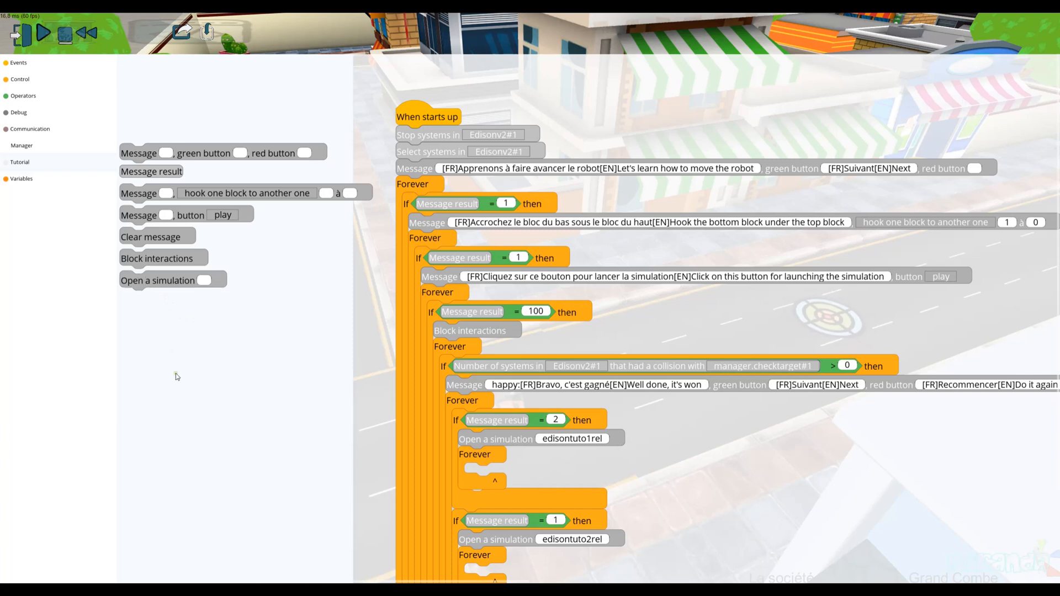
pyautogui.moveTo(194, 358)
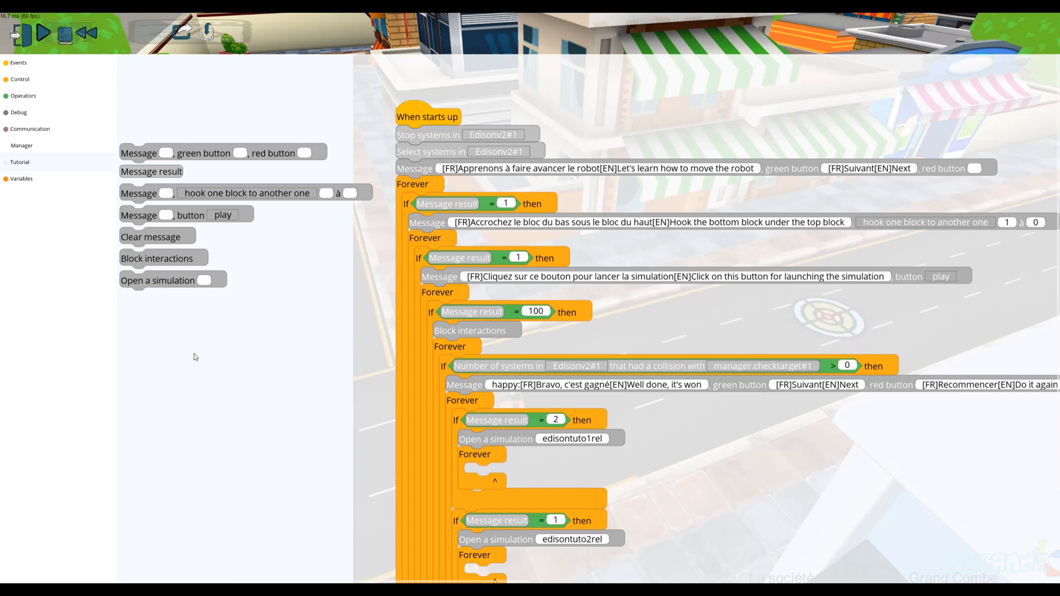